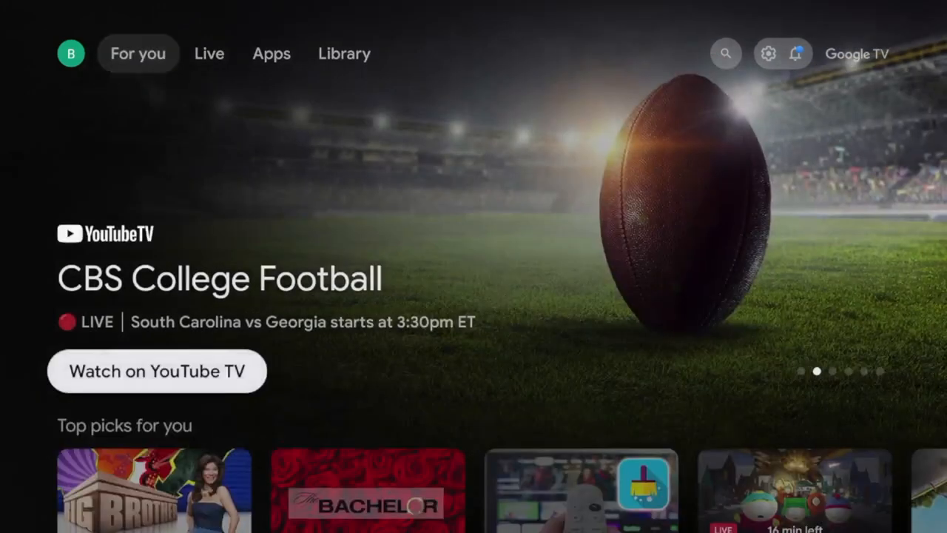
Navigate the home screen to the top bar's settings gear for quick settings
{"action": "scroll", "scroll_direction": "down", "scroll_amount": 3}
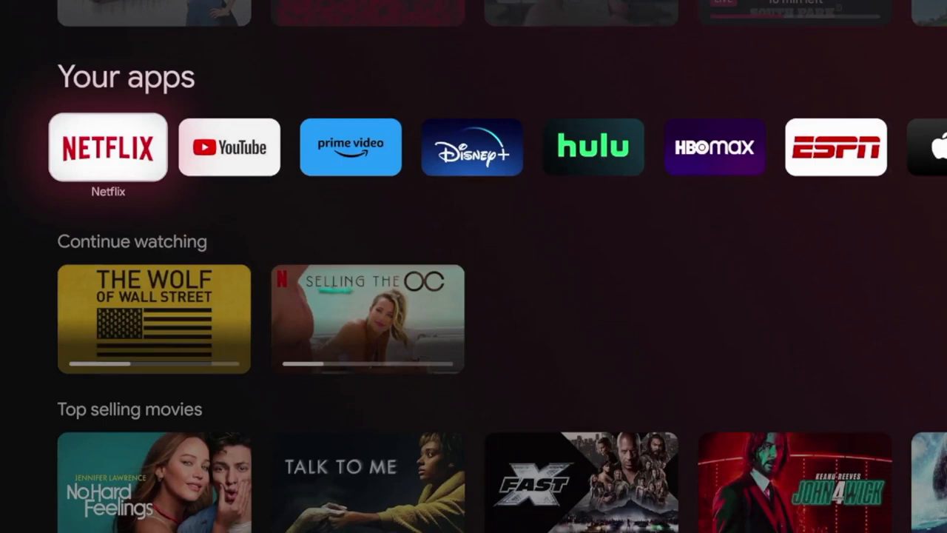
{"action": "scroll", "scroll_direction": "right", "scroll_amount": 3}
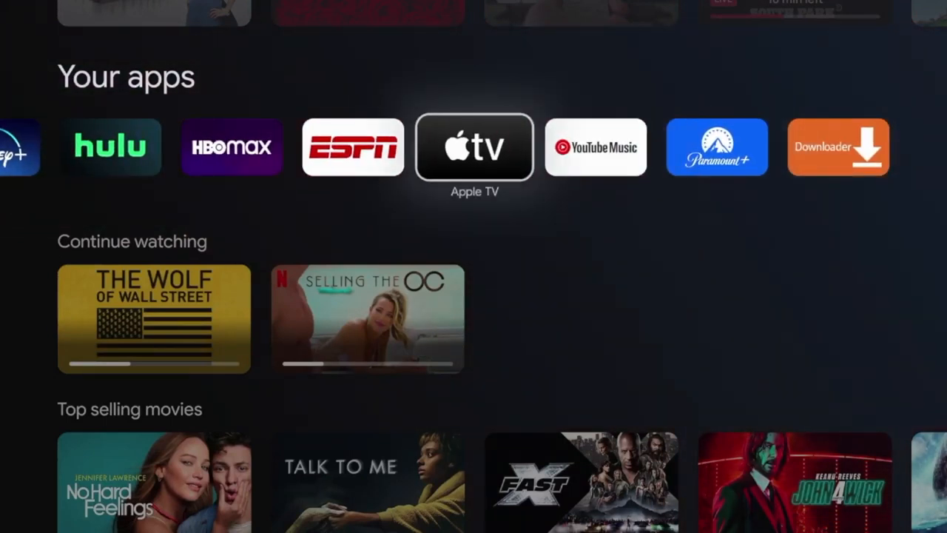
{"action": "scroll", "scroll_direction": "left", "scroll_amount": 3}
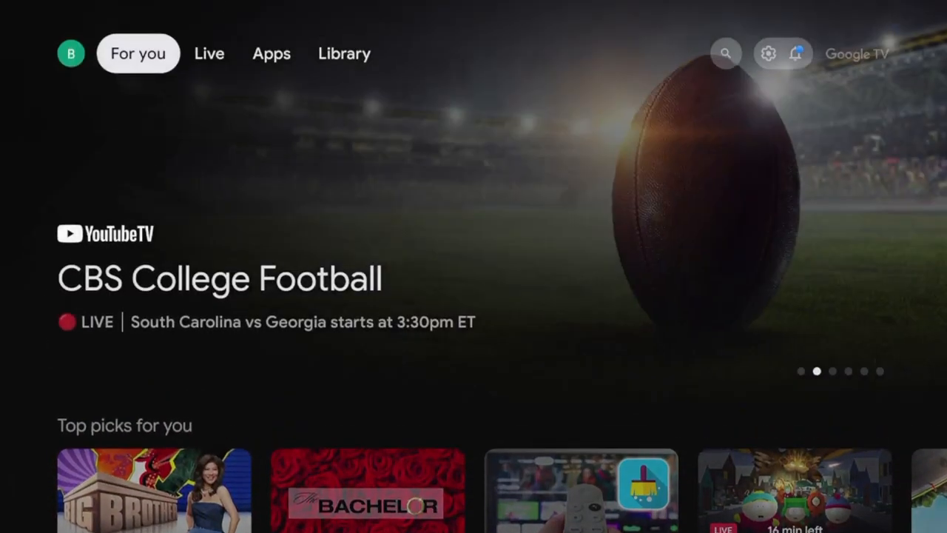
{"action": "scroll", "scroll_direction": "down", "scroll_amount": 3}
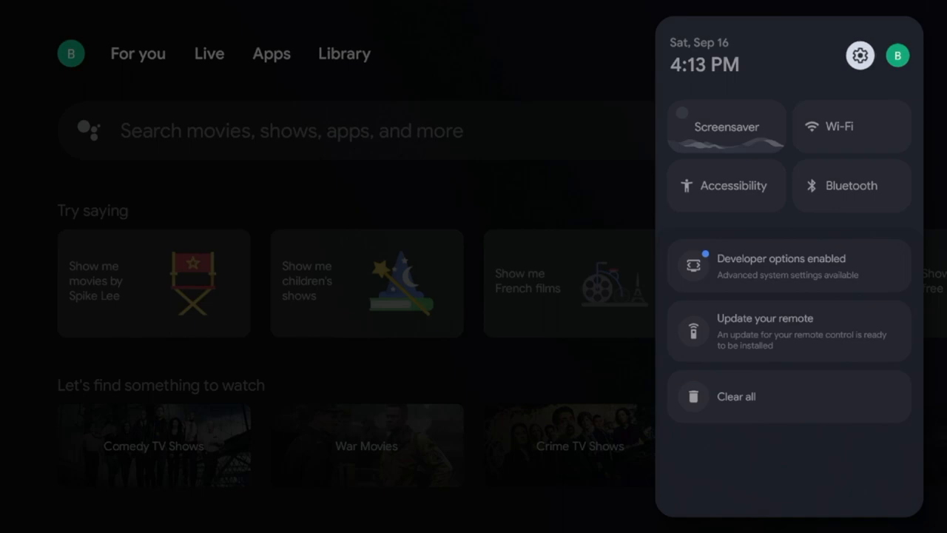
Go from the quick settings gear into full Settings and enter the System menu
{"action": "left_click", "coordinate": [860, 55]}
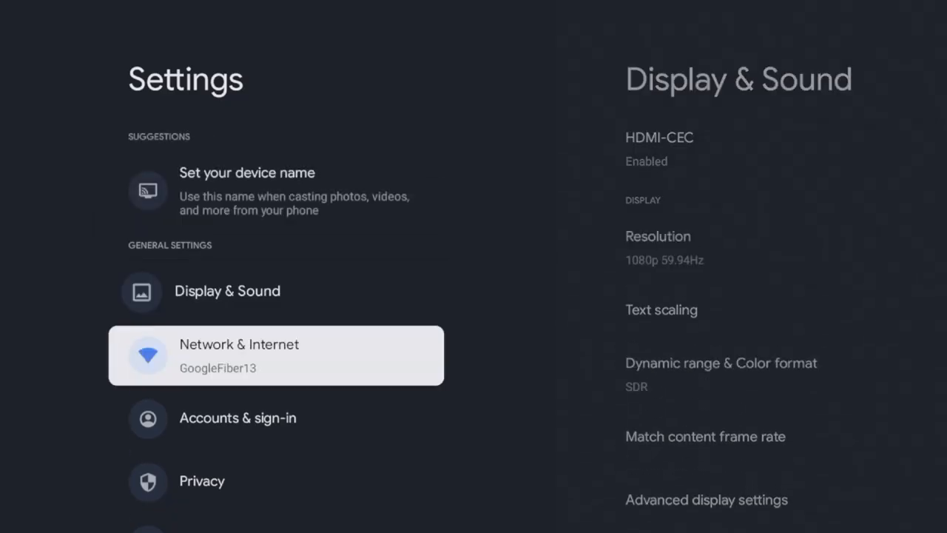
{"action": "scroll", "scroll_direction": "down", "scroll_amount": 3}
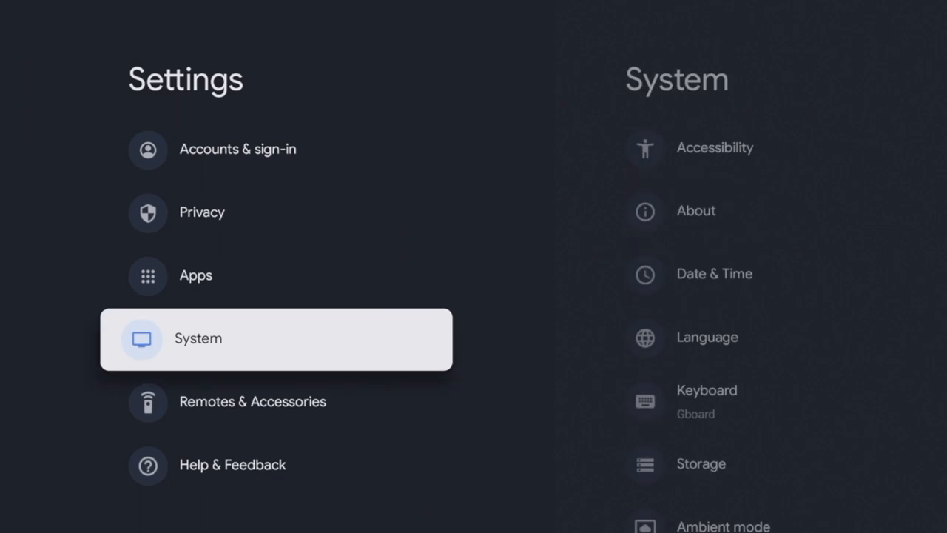
{"action": "left_click", "coordinate": [275, 337]}
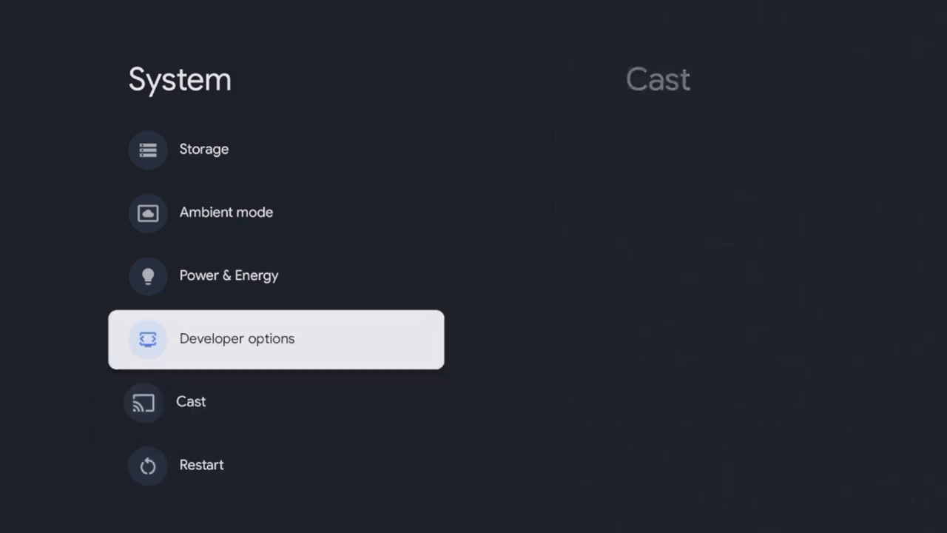
{"action": "scroll", "scroll_direction": "up", "scroll_amount": 3}
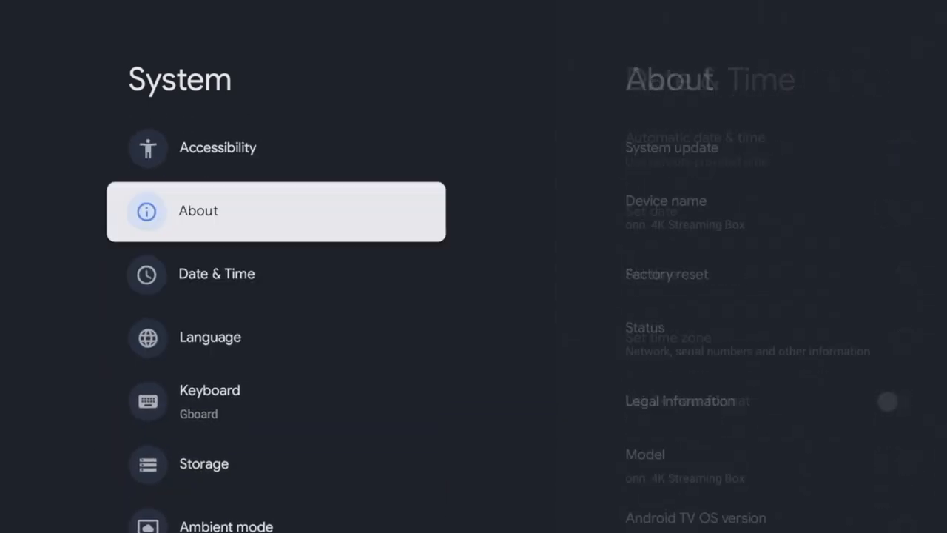
Enter About and choose Factory reset to reach the data-erase warning
{"action": "left_click", "coordinate": [276, 211]}
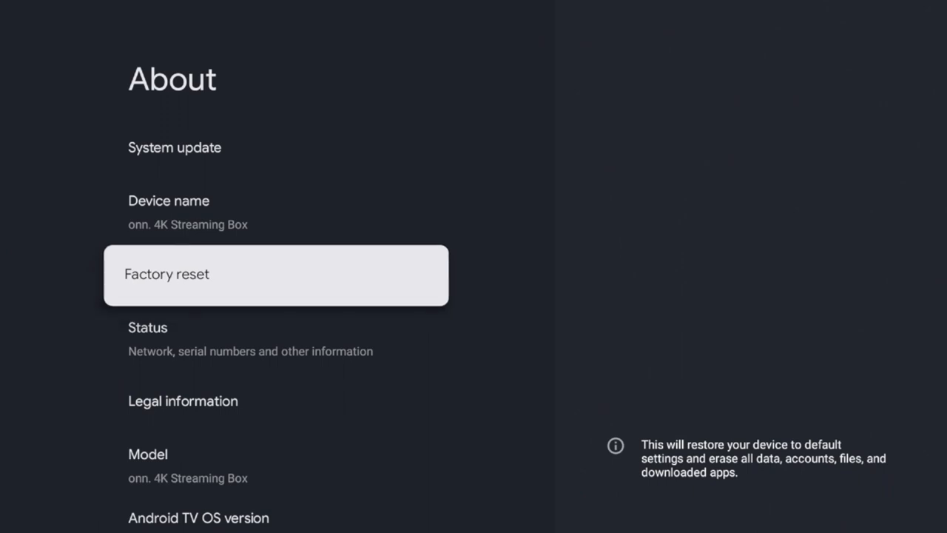
{"action": "left_click", "coordinate": [275, 274]}
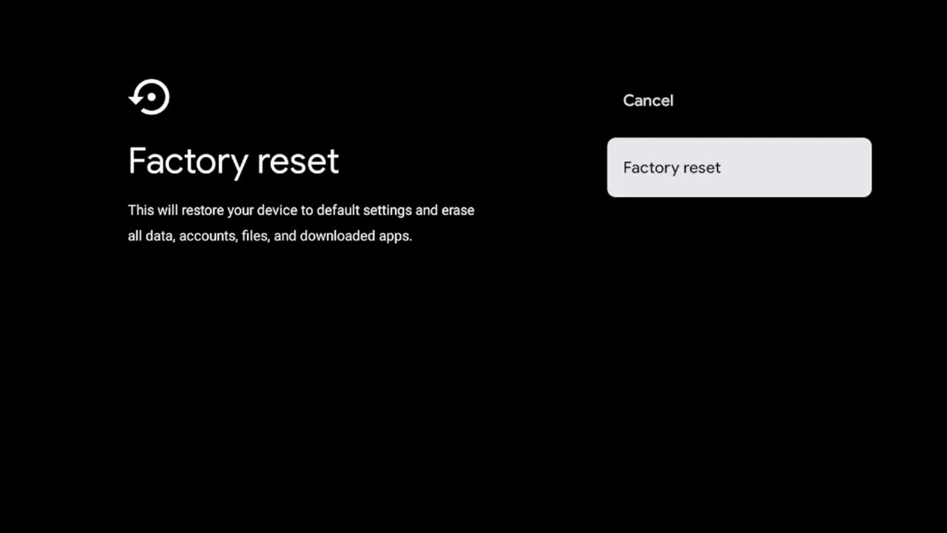
Confirm Factory reset and then Erase everything, sending the screen black
{"action": "left_click", "coordinate": [739, 166]}
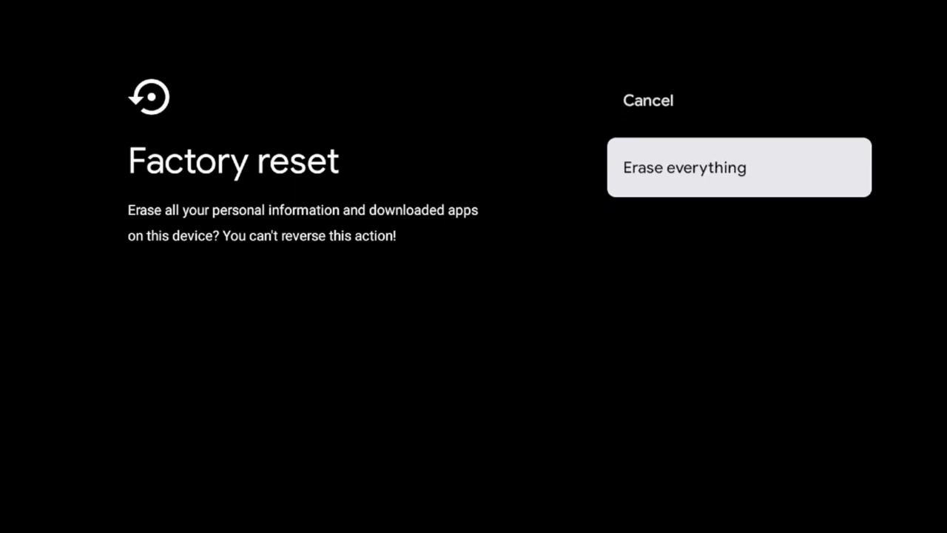
{"action": "left_click", "coordinate": [737, 166]}
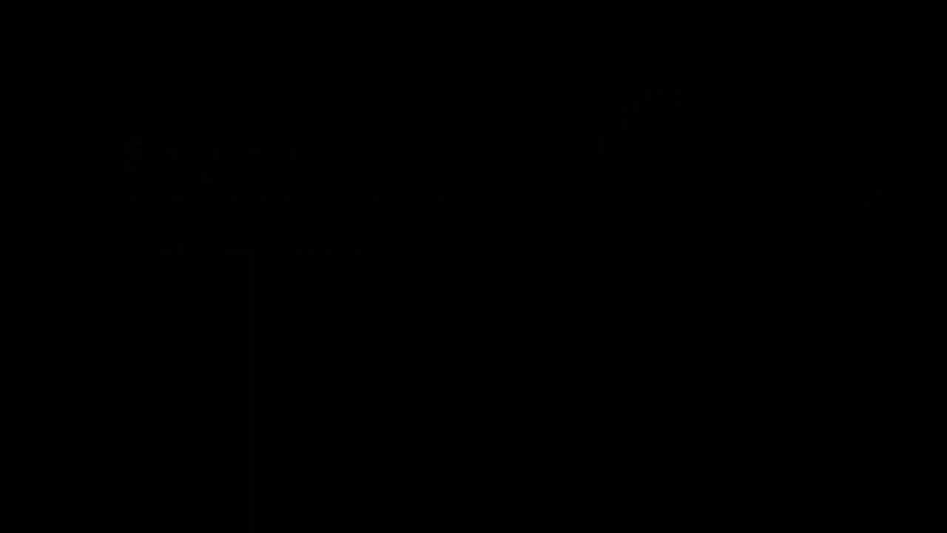